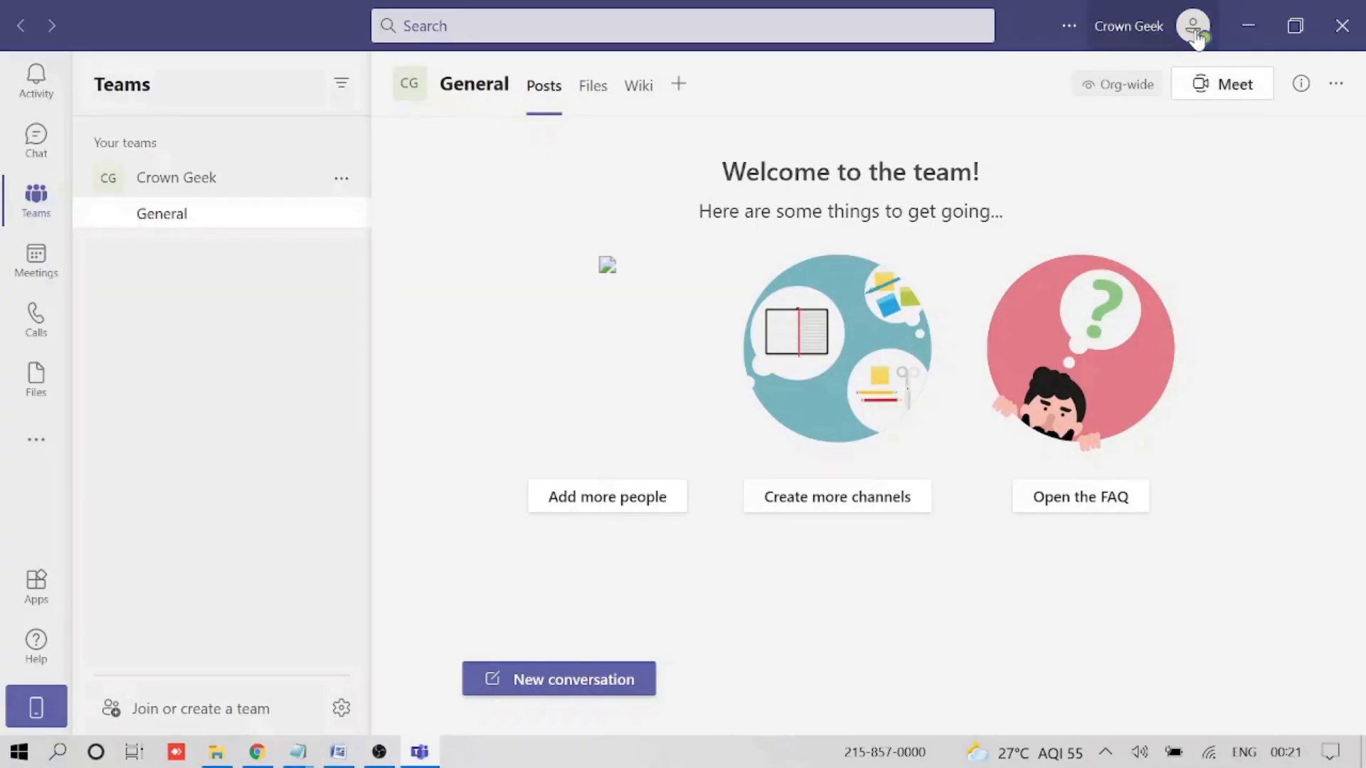
View the Teams account status options, then close the Teams window to reveal the desktop
{"action": "left_click", "coordinate": [1193, 26]}
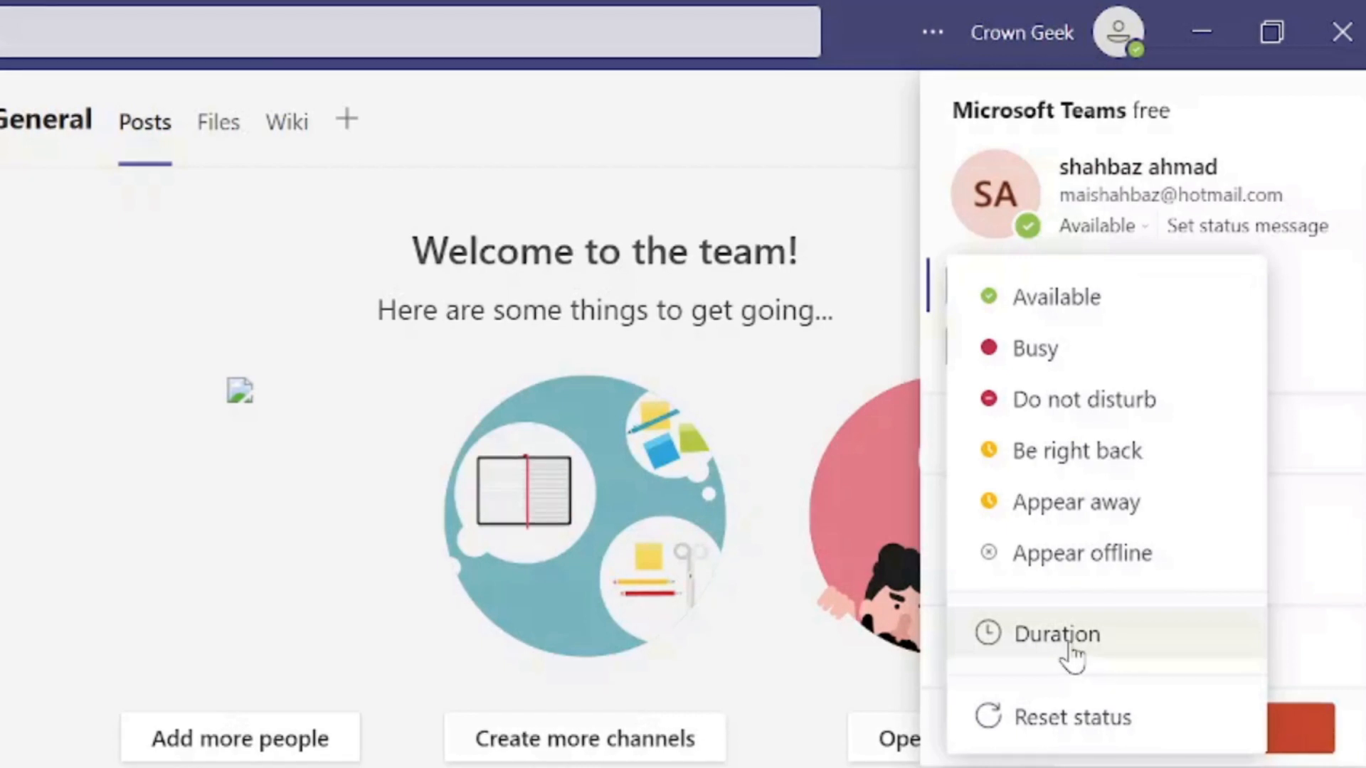
{"action": "mouse_move", "coordinate": [866, 215]}
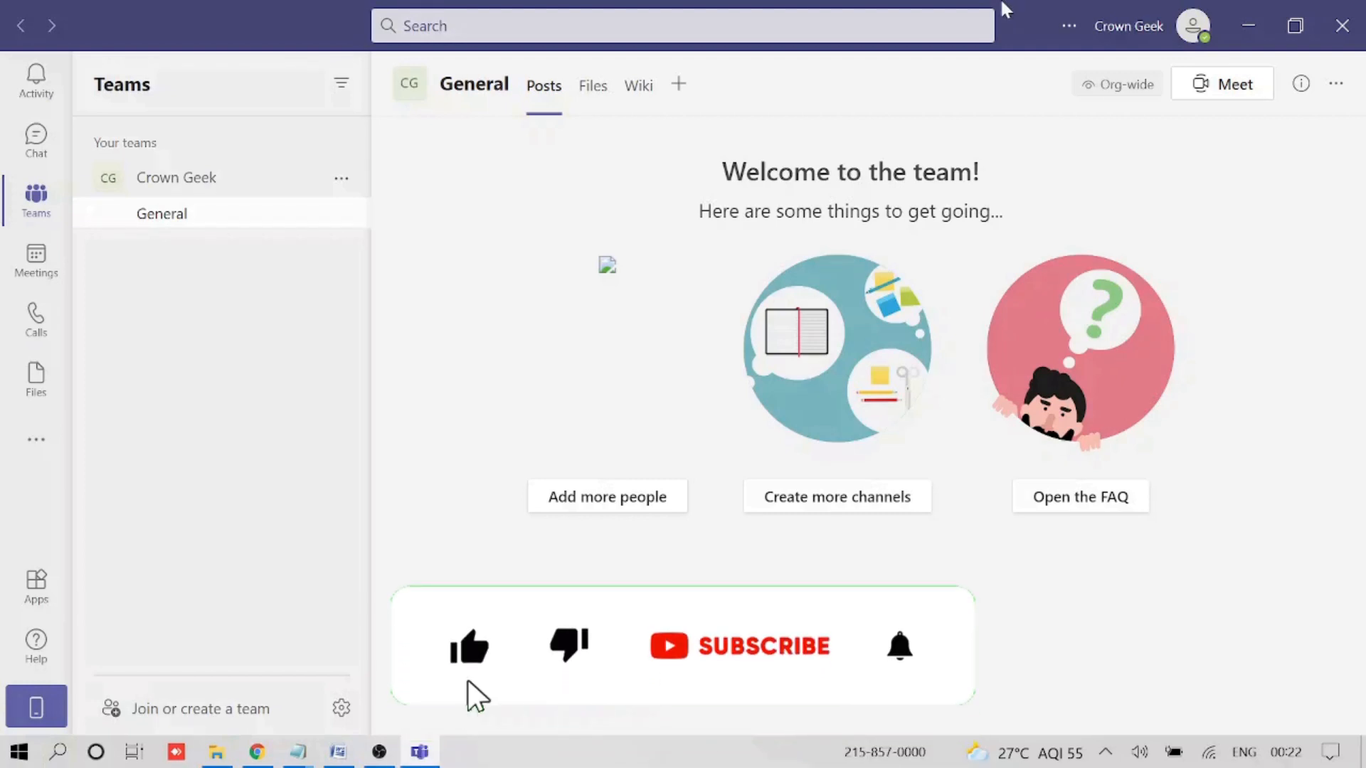
{"action": "left_click", "coordinate": [740, 645]}
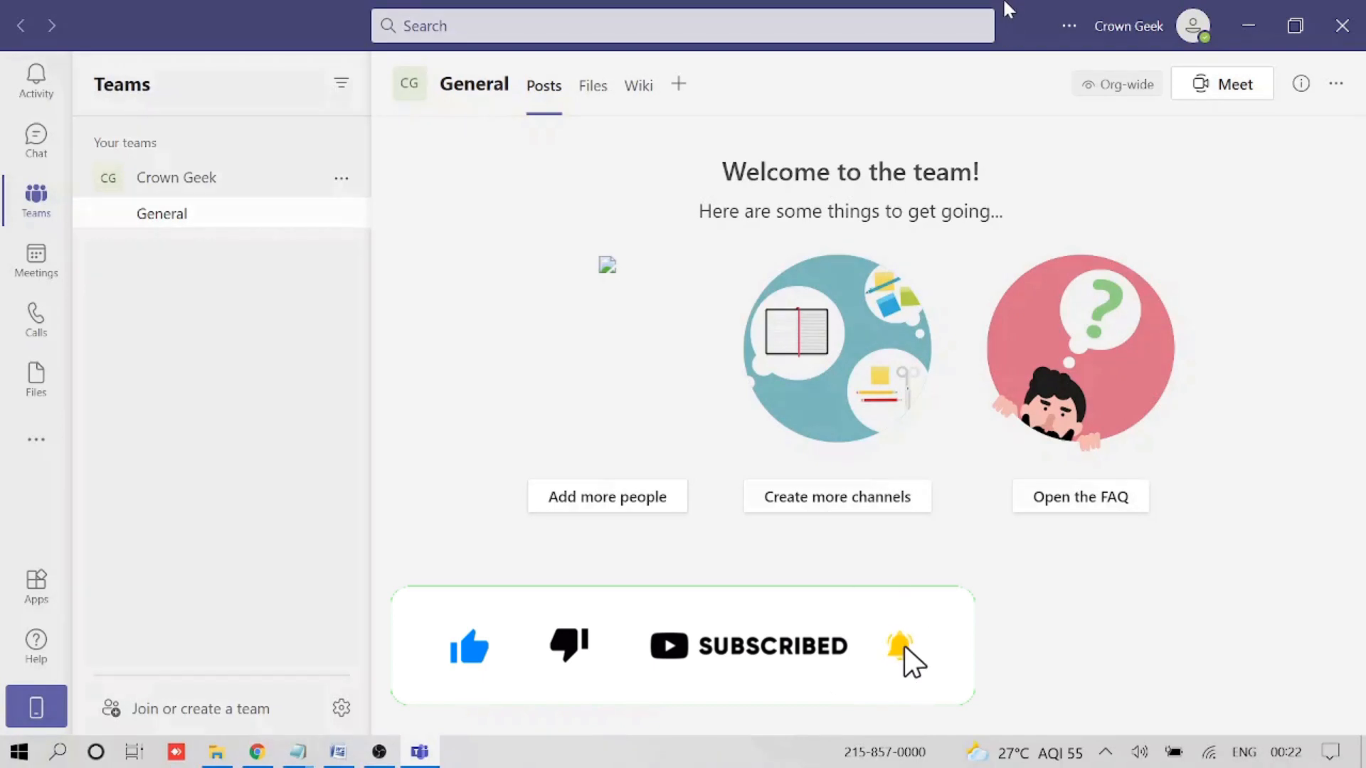
{"action": "left_click", "coordinate": [1248, 26]}
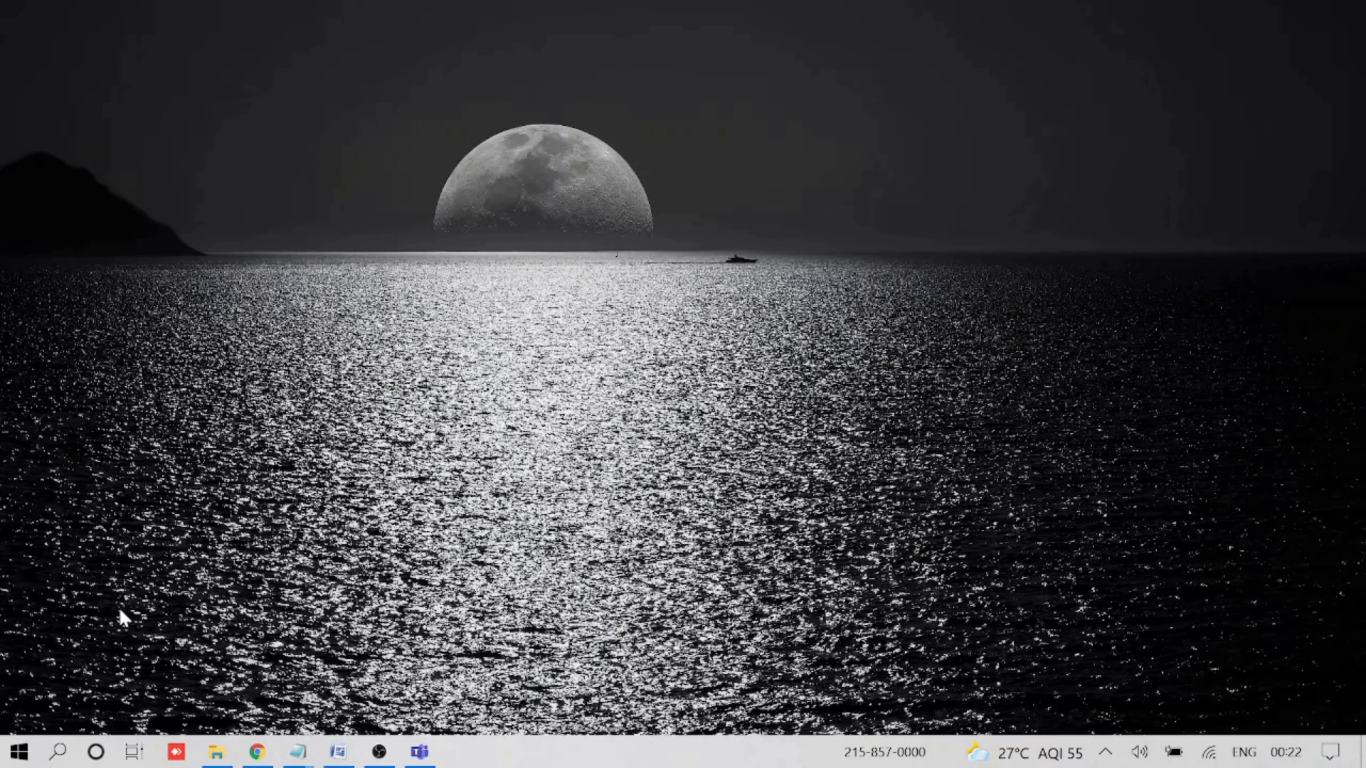
{"action": "mouse_move", "coordinate": [974, 467]}
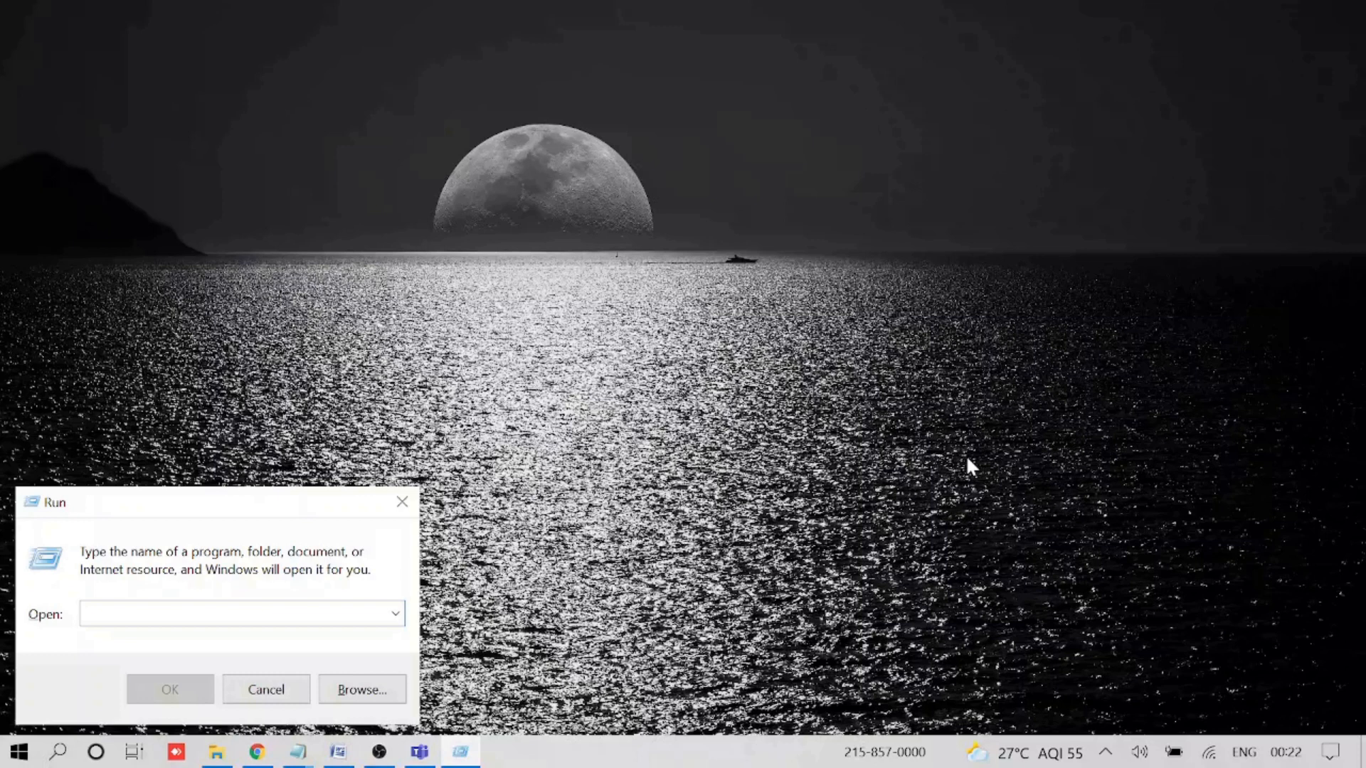
Launch Notepad from the Run dialog by running 'notepad'
{"action": "type", "text": "notepad"}
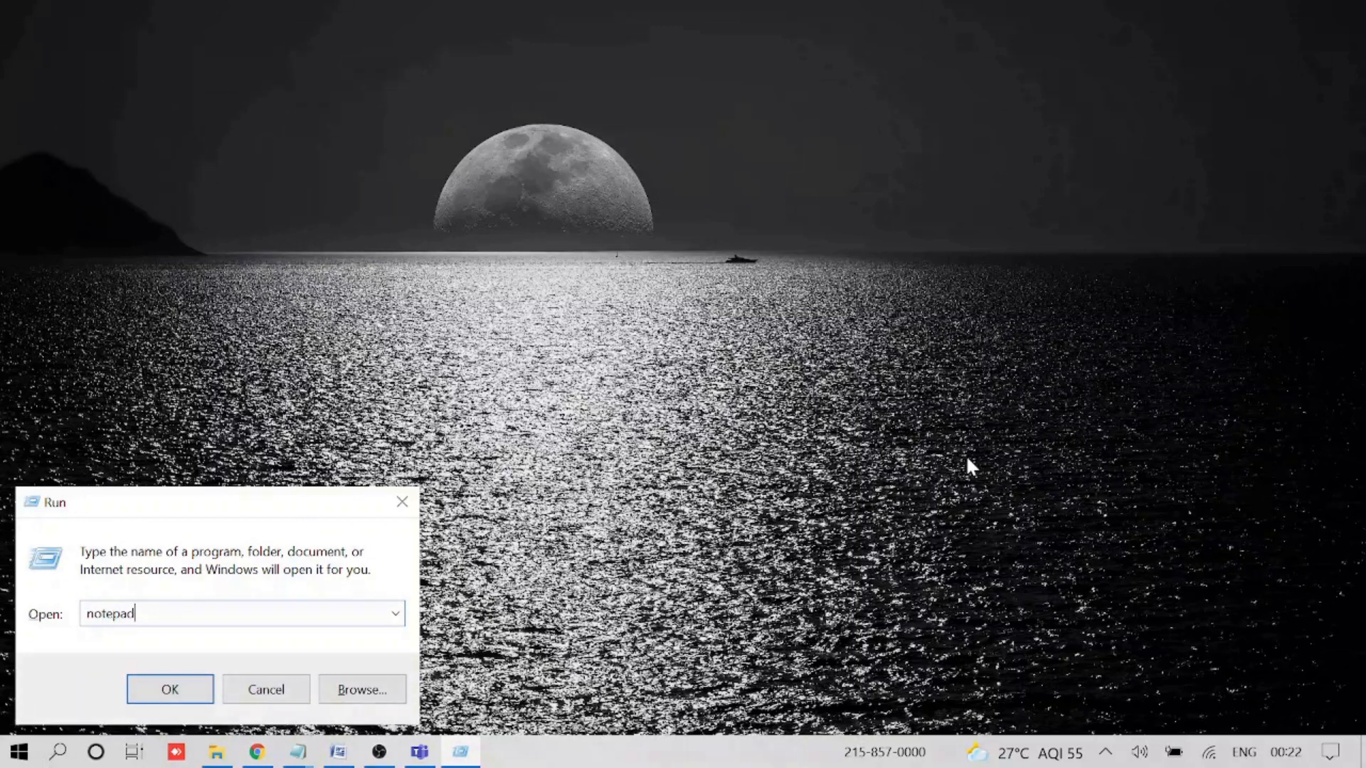
{"action": "left_click", "coordinate": [169, 689]}
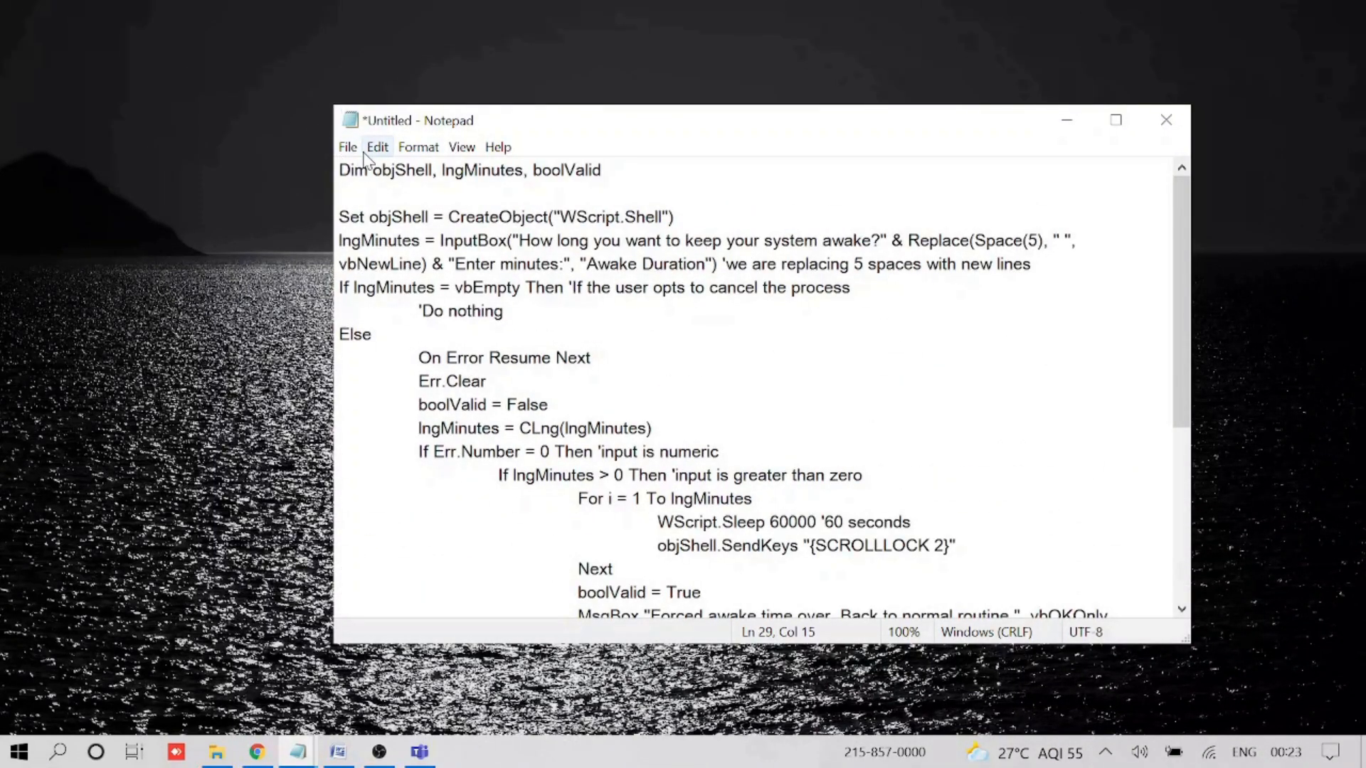
Start Save As from Notepad's File menu for the pasted keep-awake script
{"action": "left_click", "coordinate": [347, 146]}
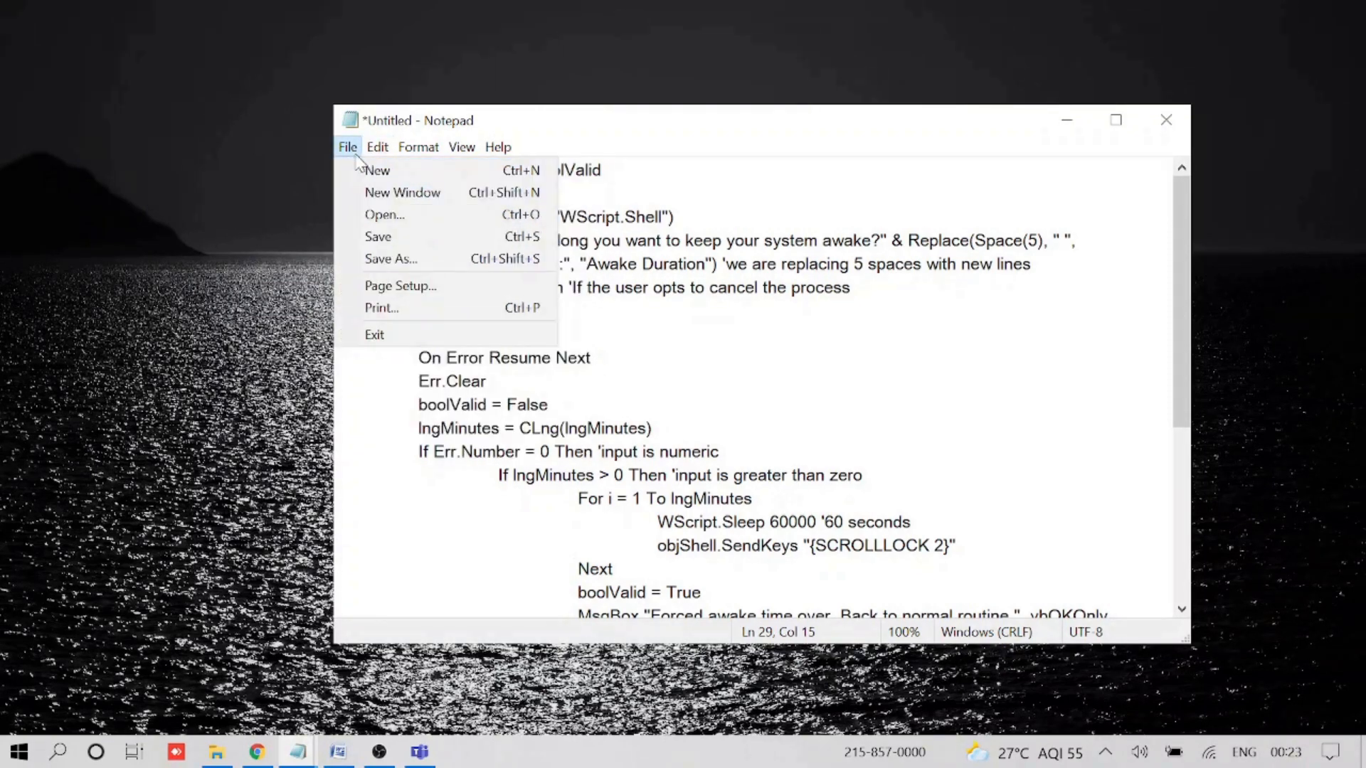
{"action": "mouse_move", "coordinate": [390, 259]}
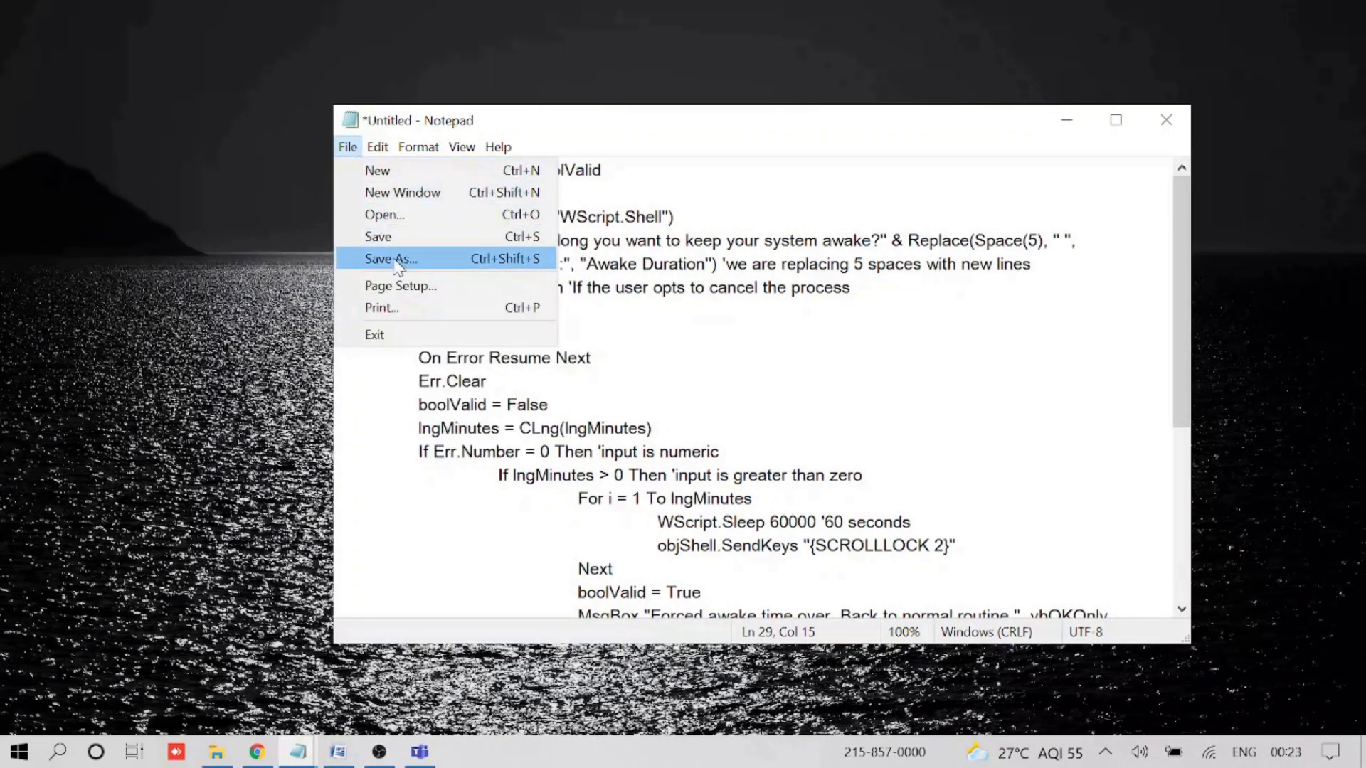
{"action": "left_click", "coordinate": [390, 259]}
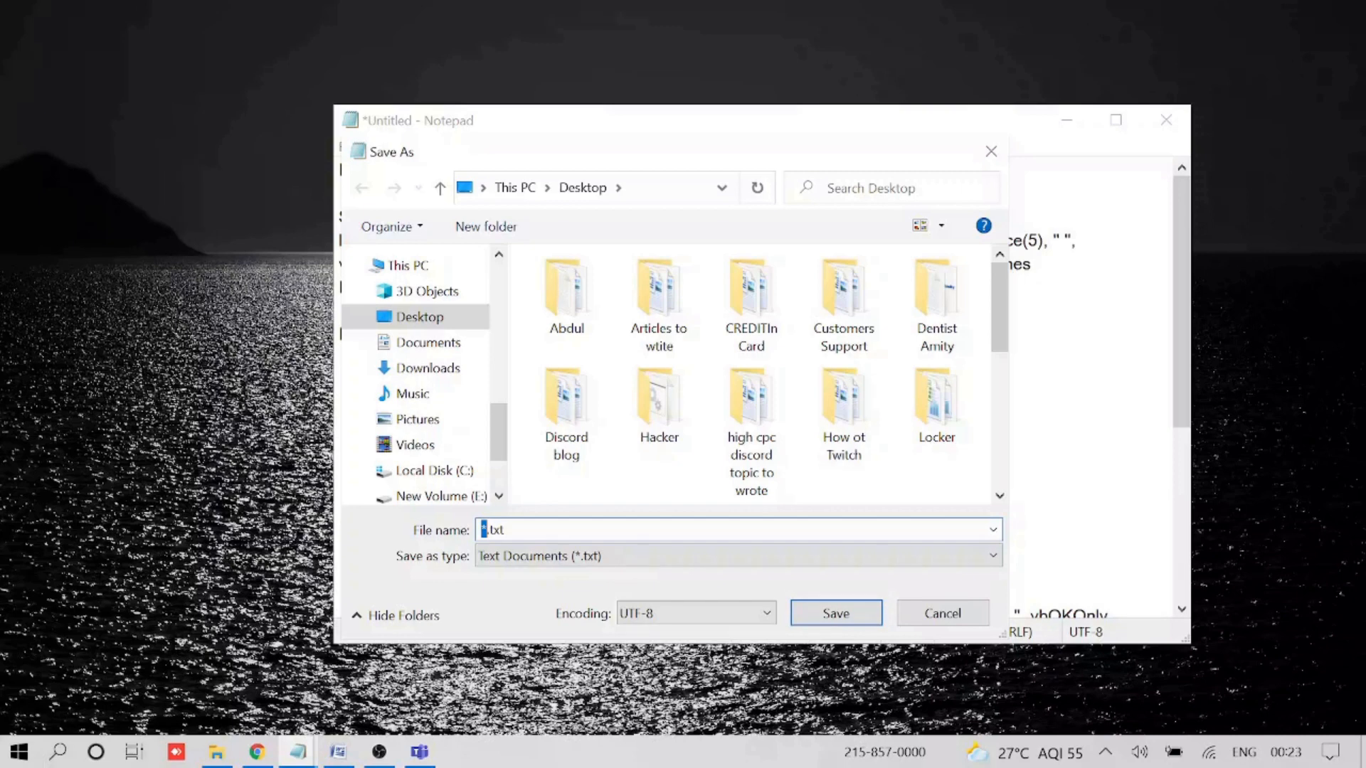
Save the script to the Desktop as 'Disable Sleep mode.vbs', replacing the .txt extension
{"action": "type", "text": "SL"}
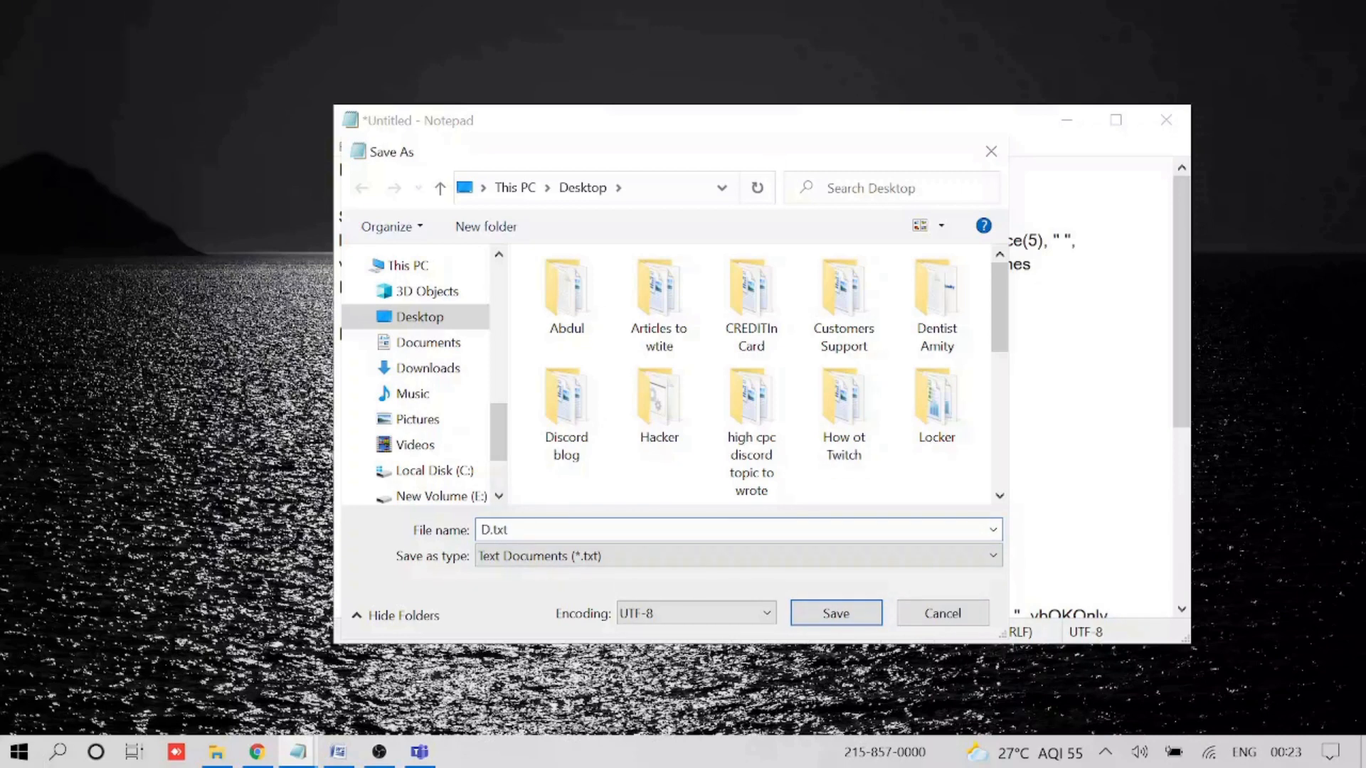
{"action": "type", "text": "Disable Sleep mode"}
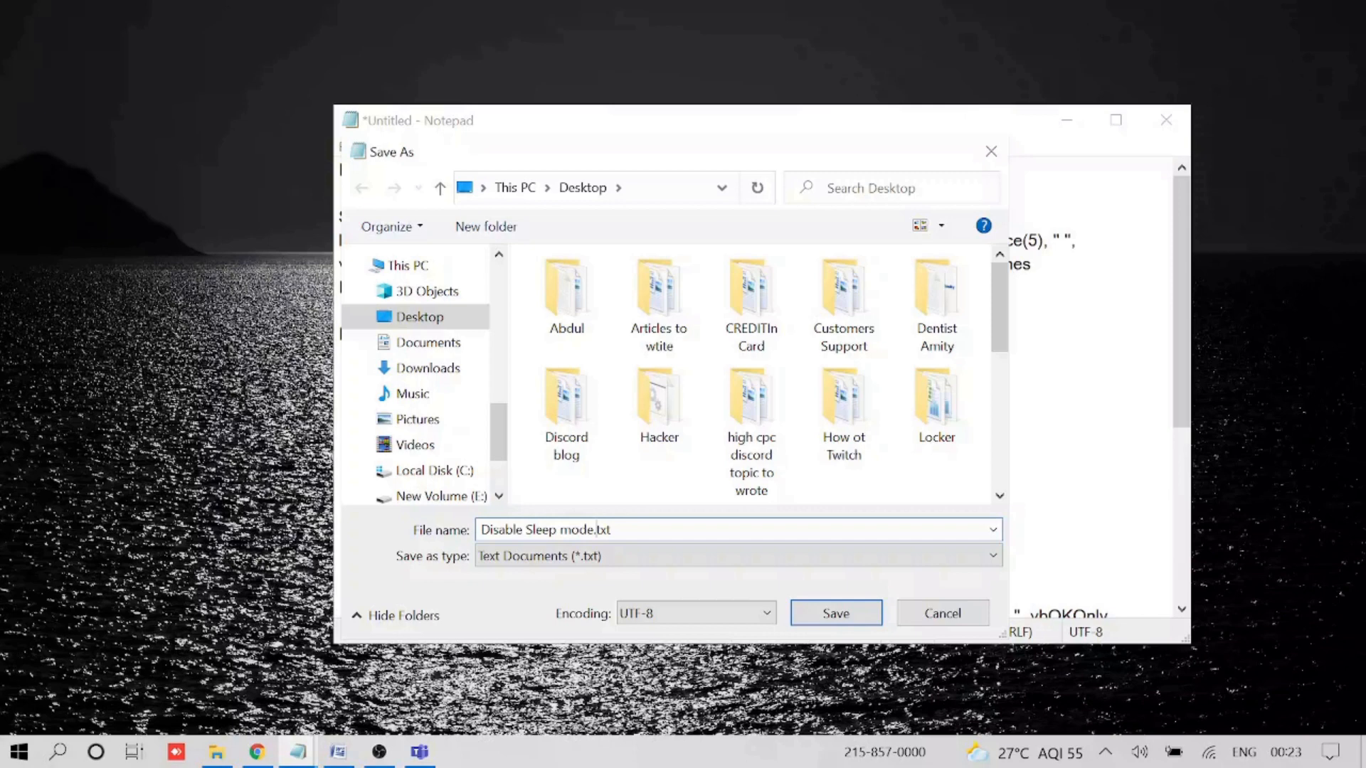
{"action": "left_click", "coordinate": [610, 529]}
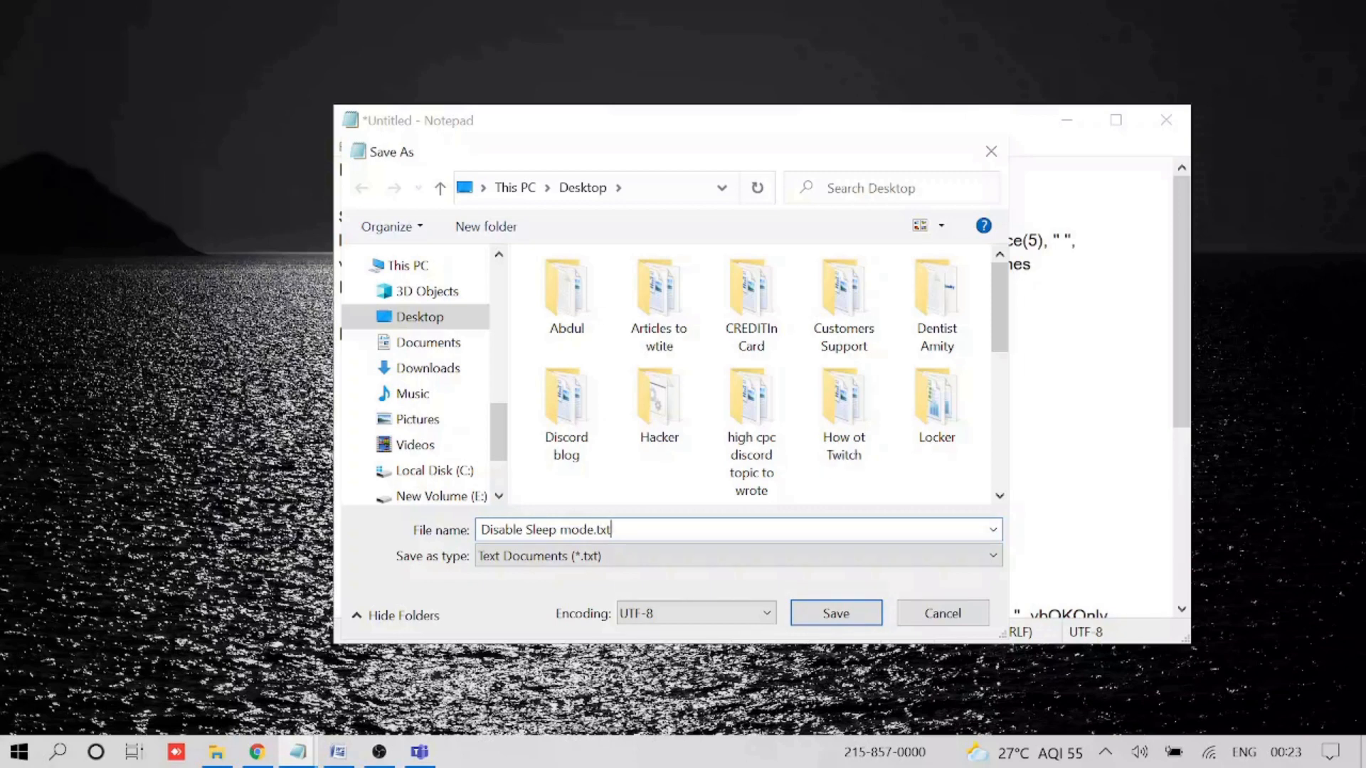
{"action": "double_click", "coordinate": [599, 530]}
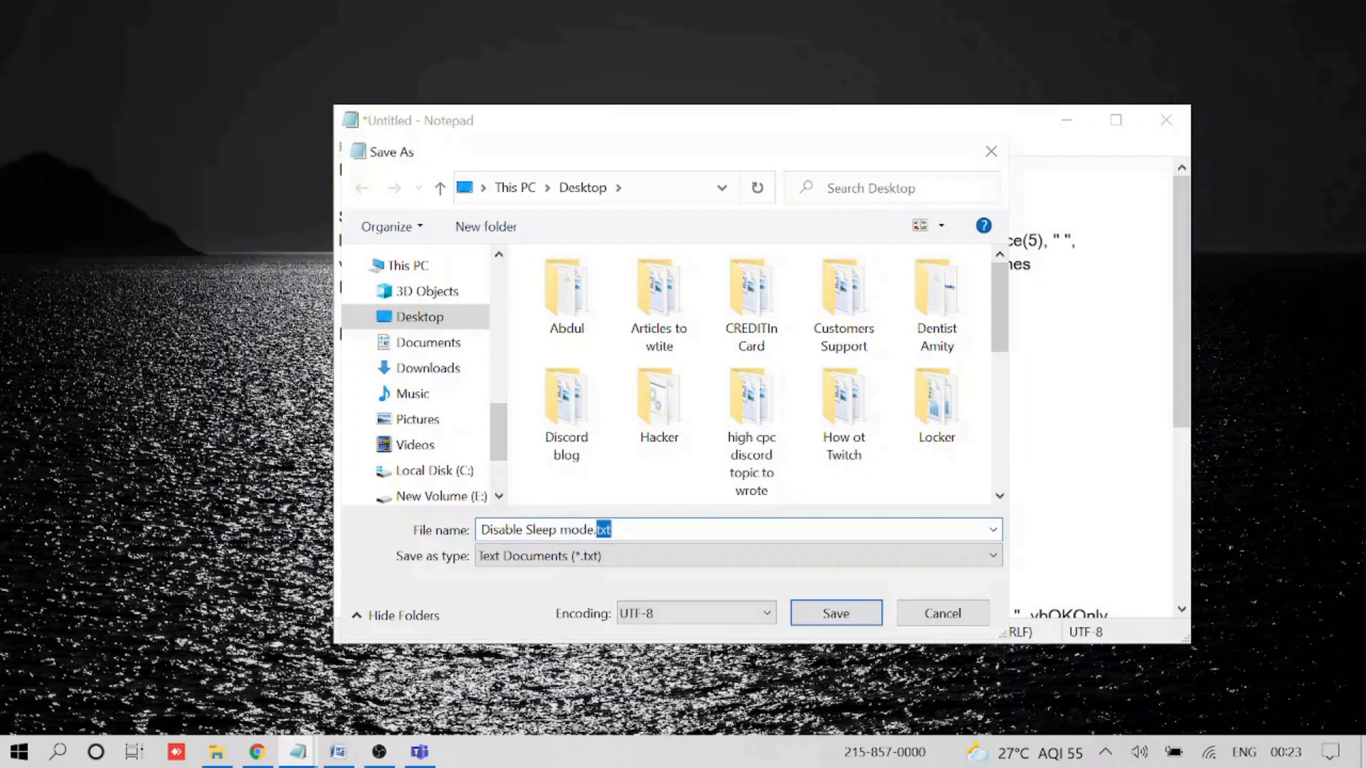
{"action": "type", "text": "vb"}
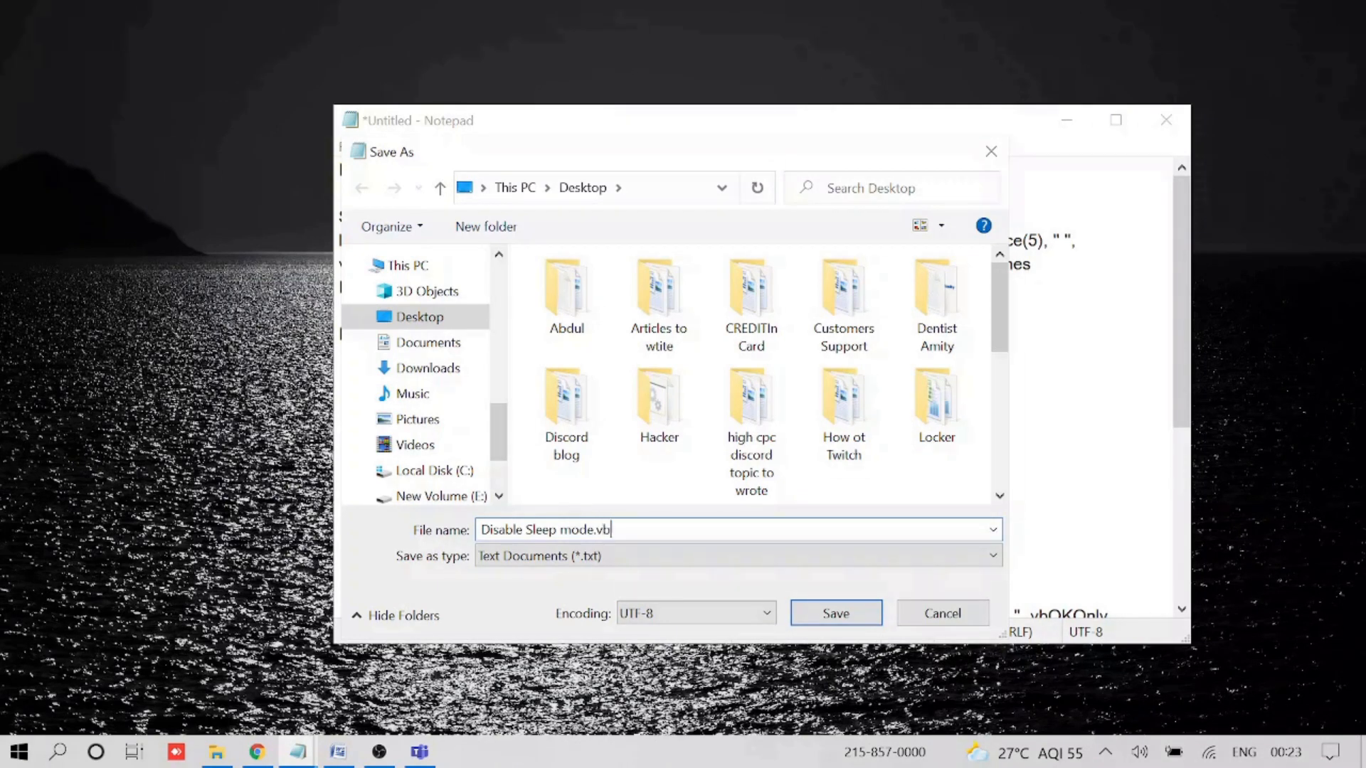
{"action": "type", "text": "s"}
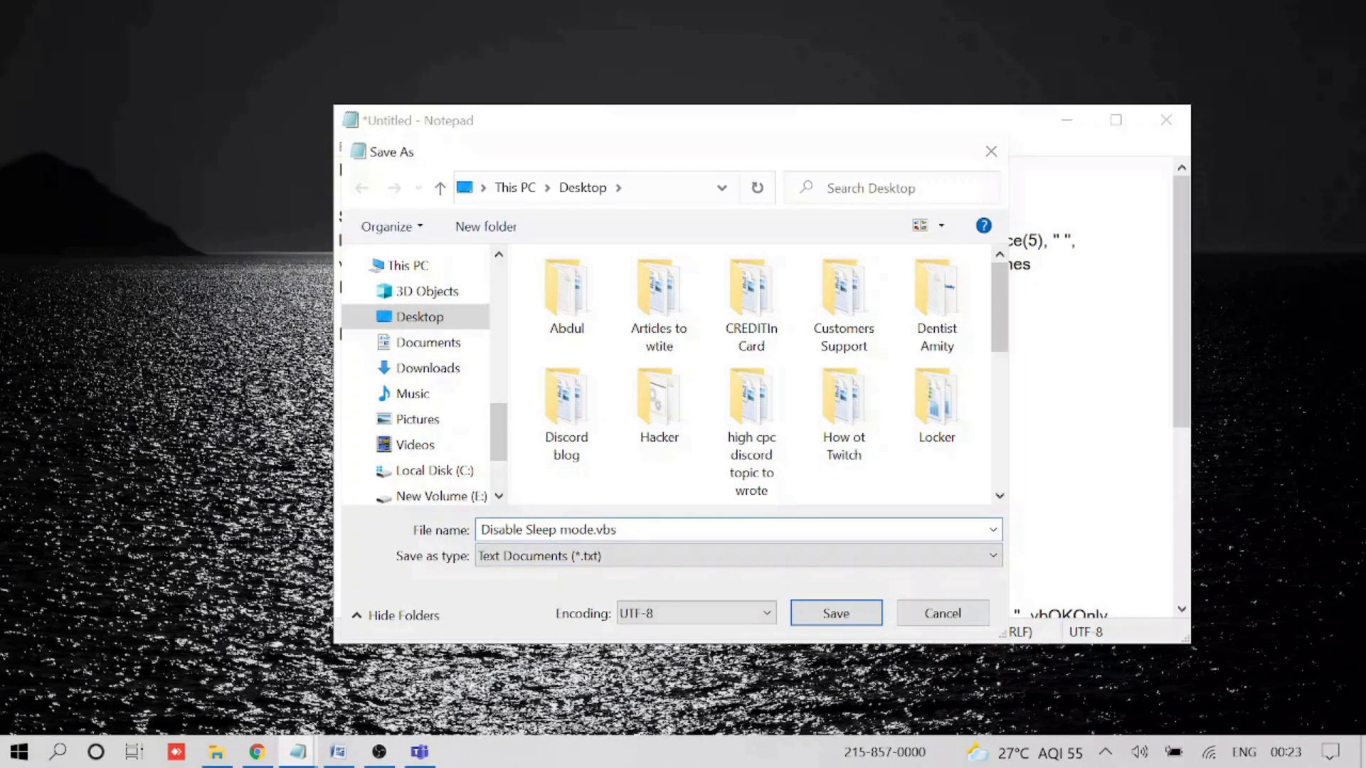
{"action": "left_click", "coordinate": [615, 530]}
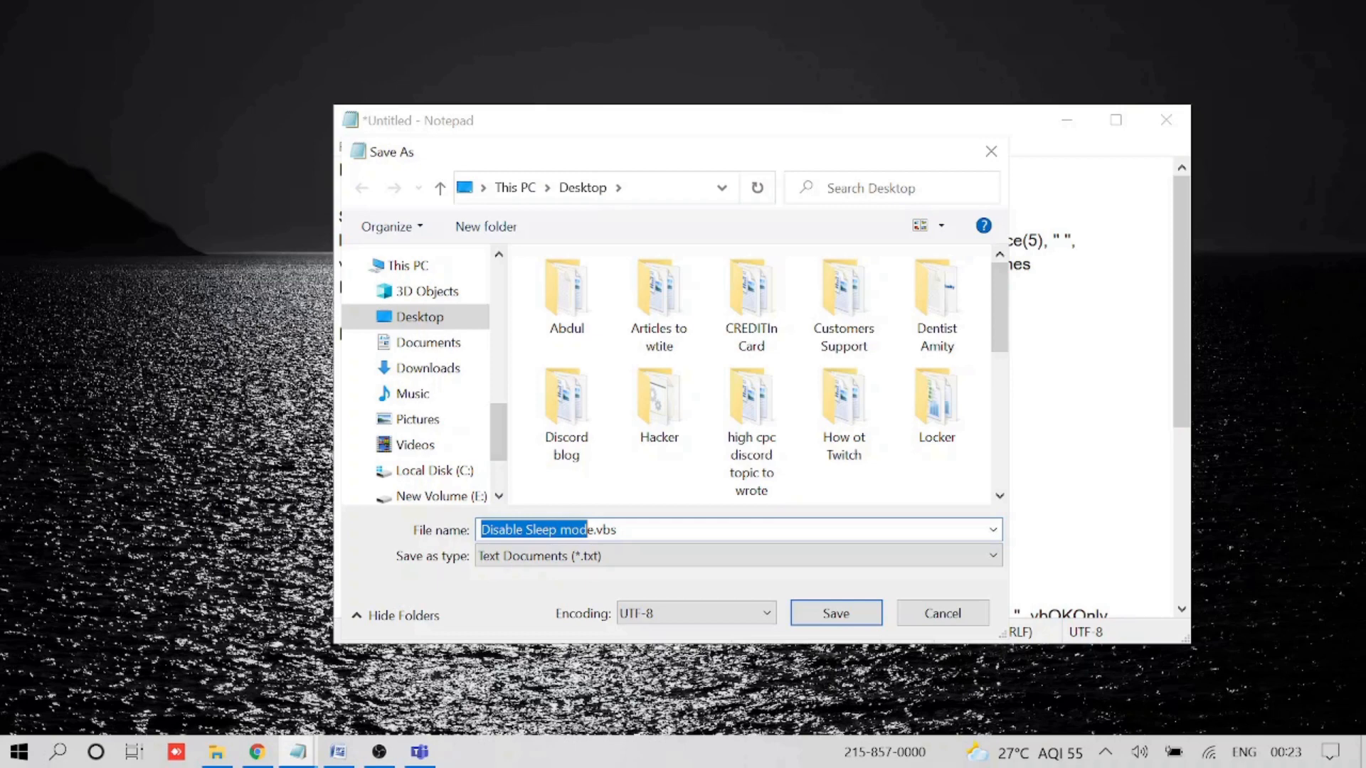
{"action": "left_click", "coordinate": [736, 529]}
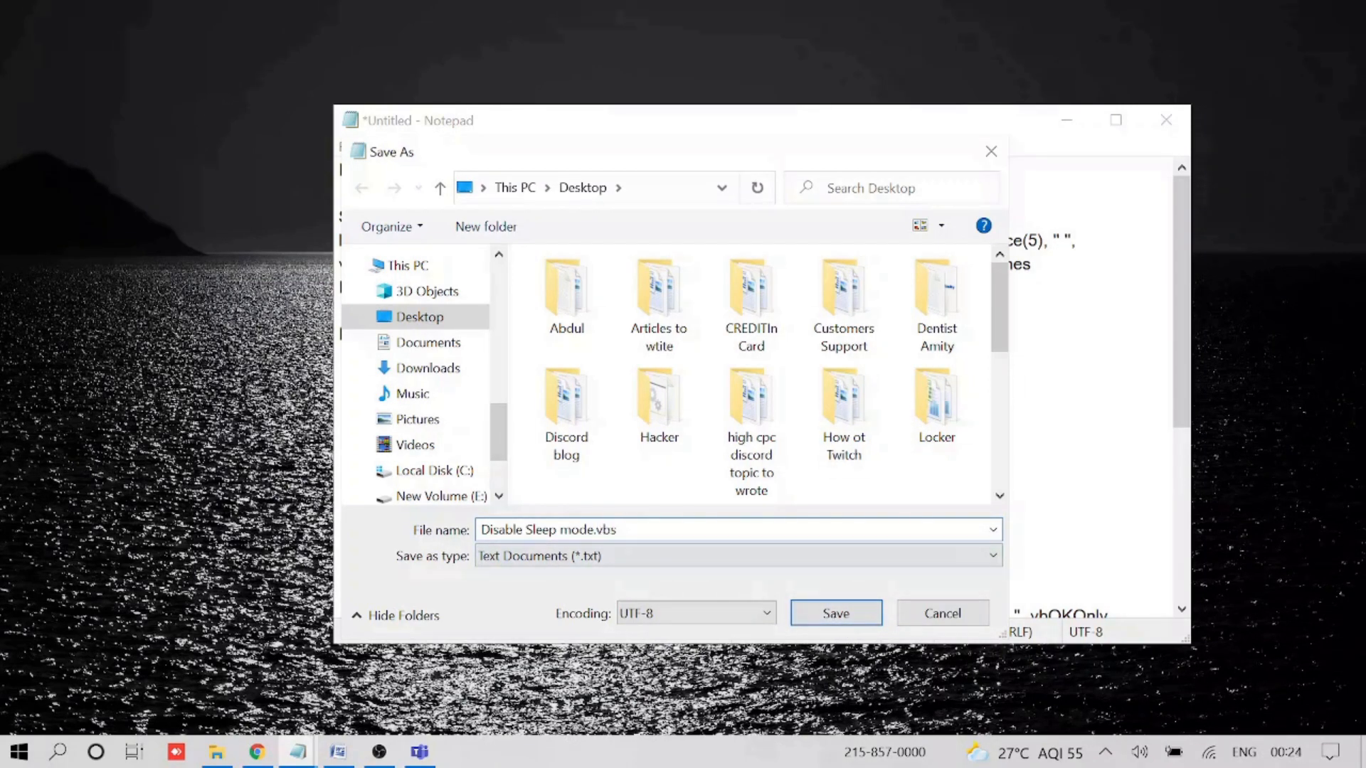
{"action": "left_click", "coordinate": [420, 316]}
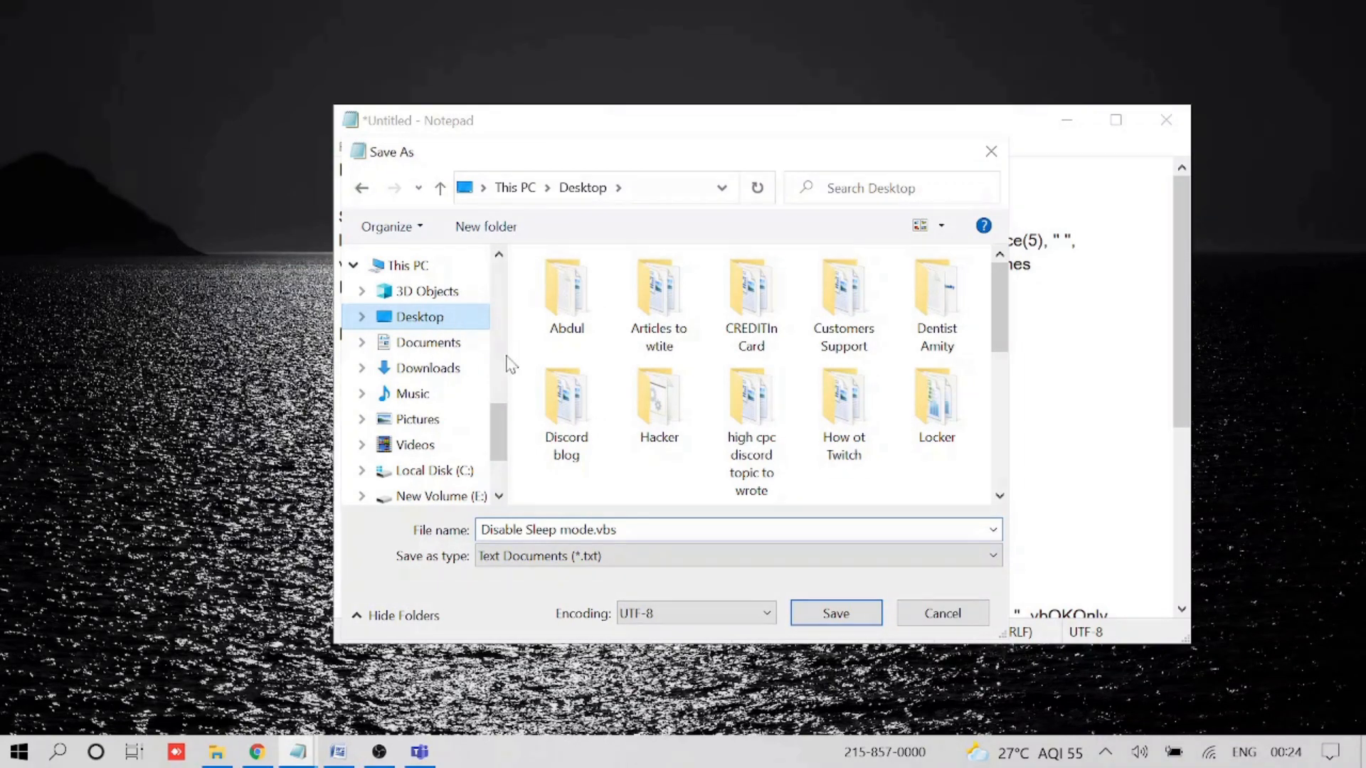
{"action": "left_click", "coordinate": [834, 614]}
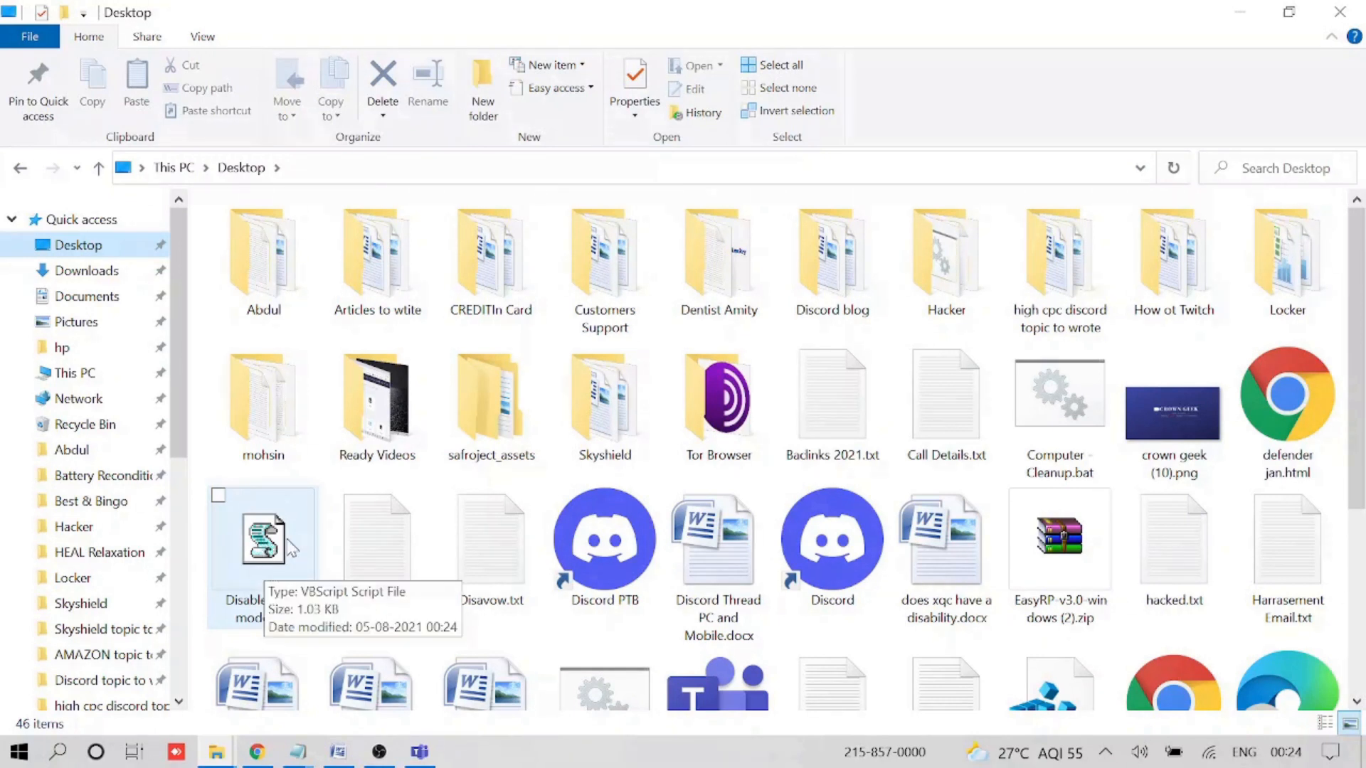
{"action": "mouse_move", "coordinate": [266, 582]}
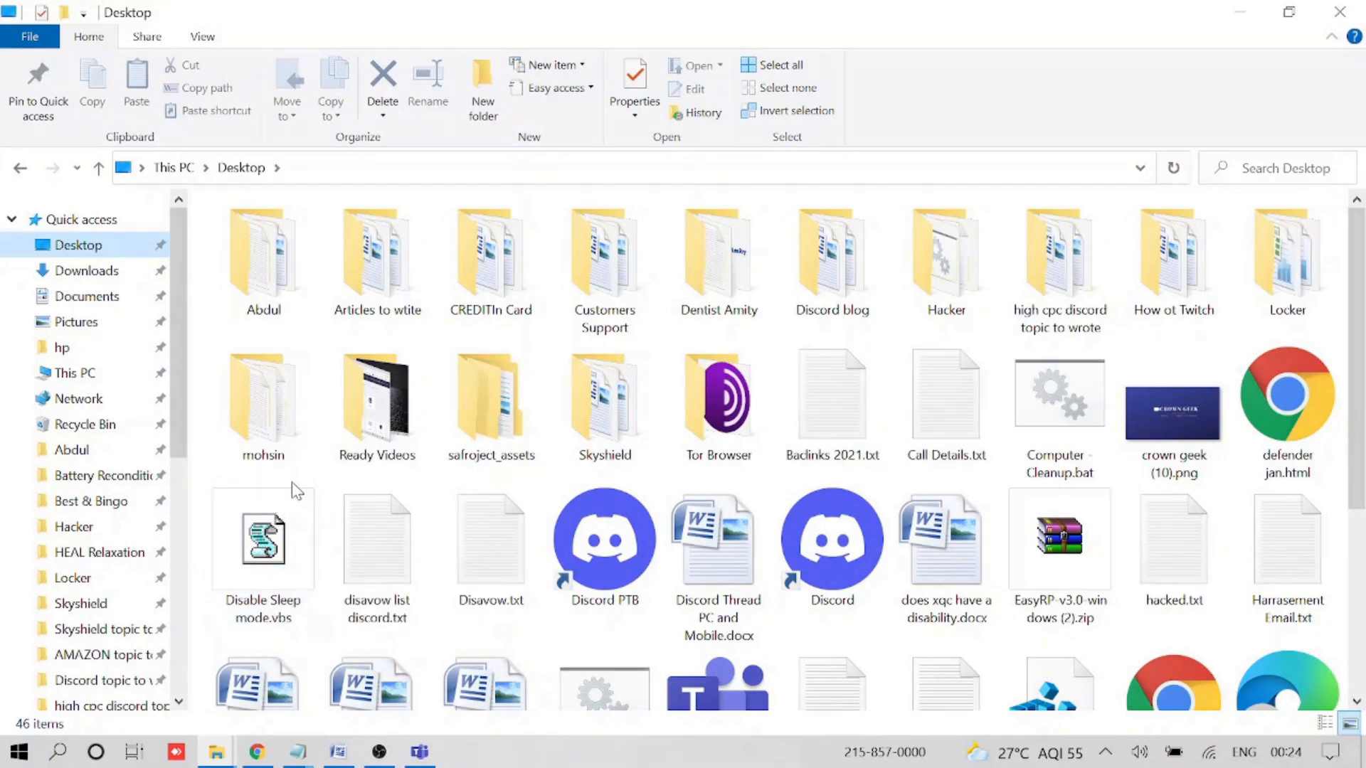
{"action": "mouse_move", "coordinate": [263, 540]}
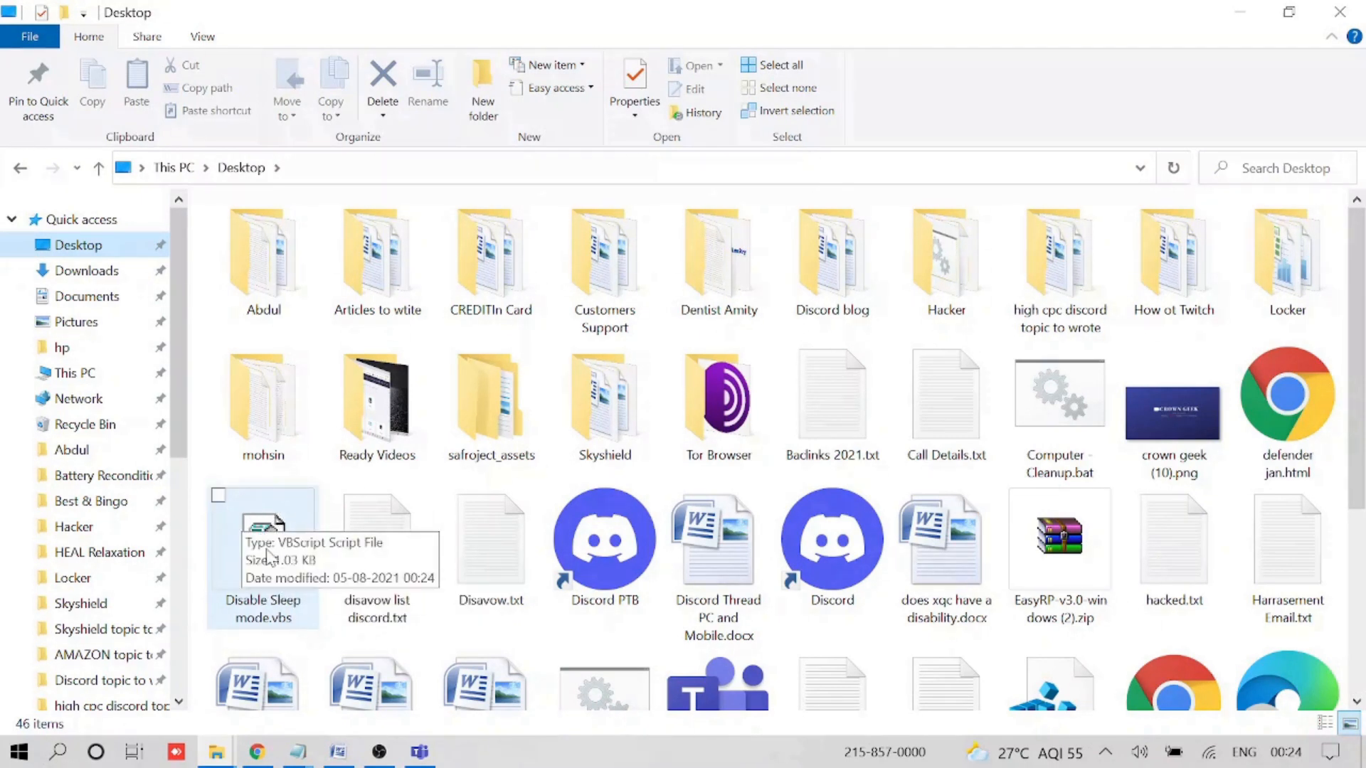
Select Disable Sleep mode.vbs on the Desktop and bring up its context menu to run it
{"action": "left_click", "coordinate": [604, 397]}
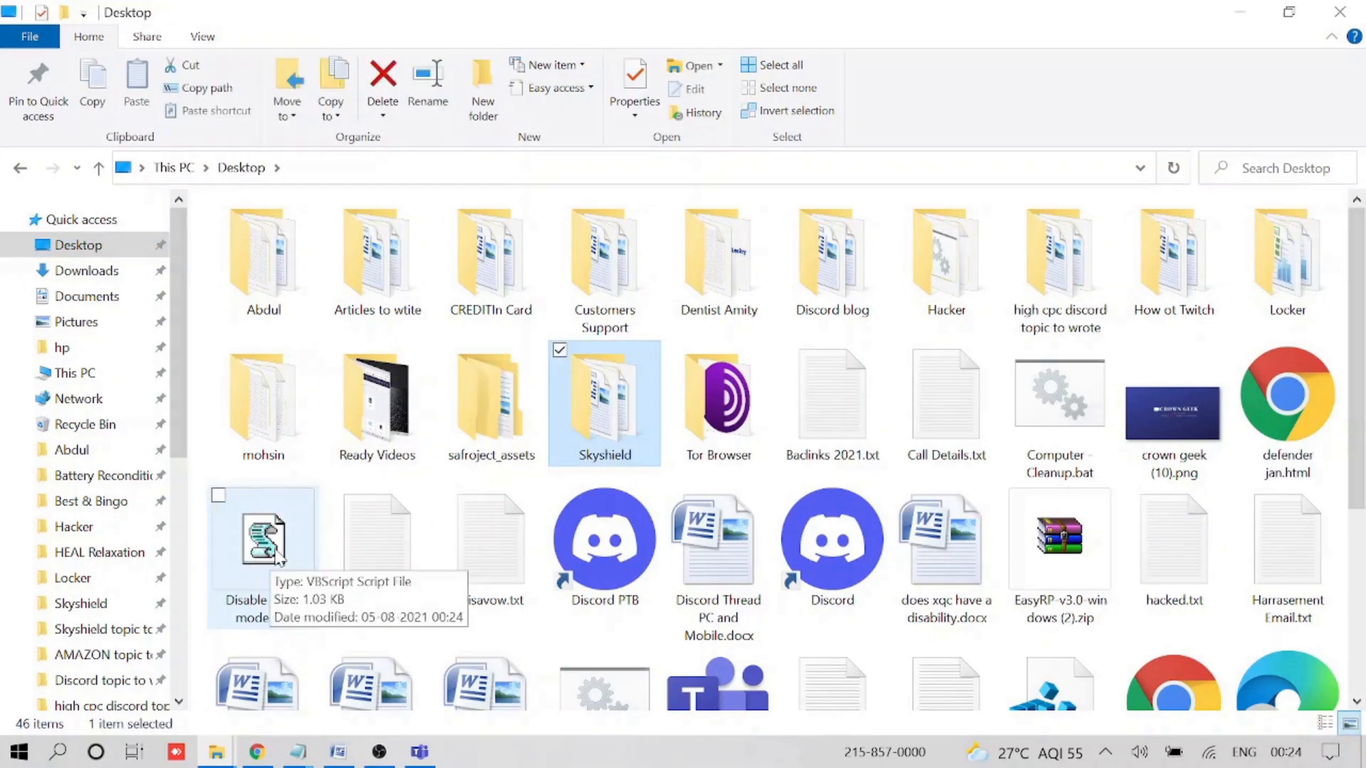
{"action": "right_click", "coordinate": [263, 540]}
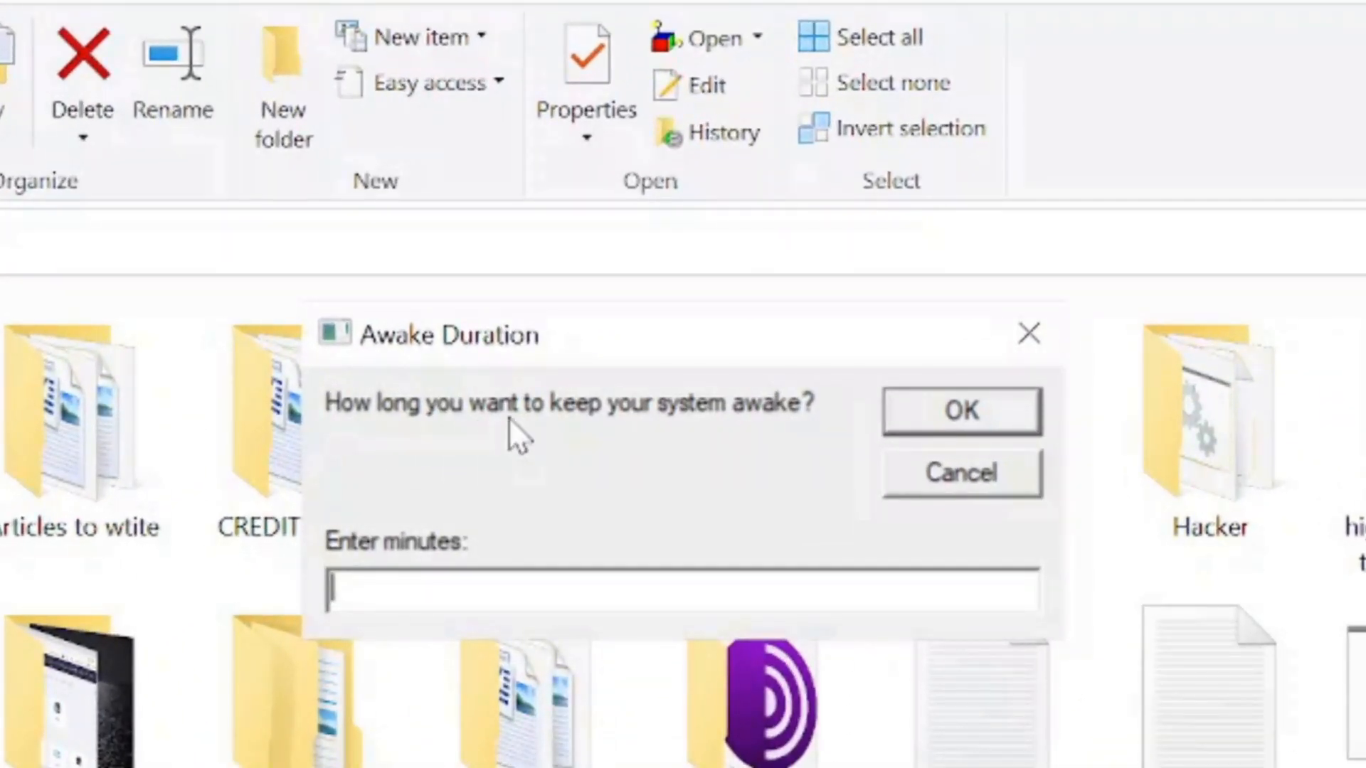
{"action": "mouse_move", "coordinate": [523, 636]}
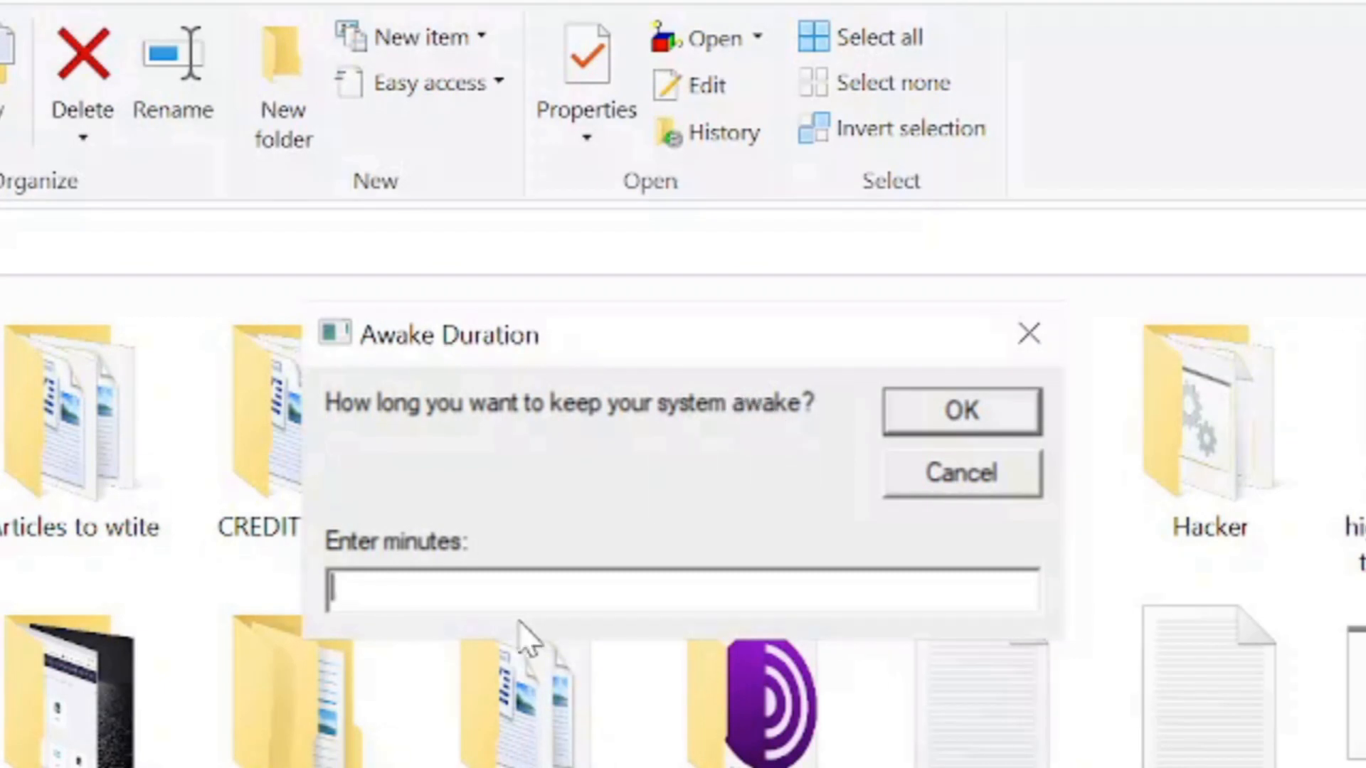
{"action": "mouse_move", "coordinate": [491, 635]}
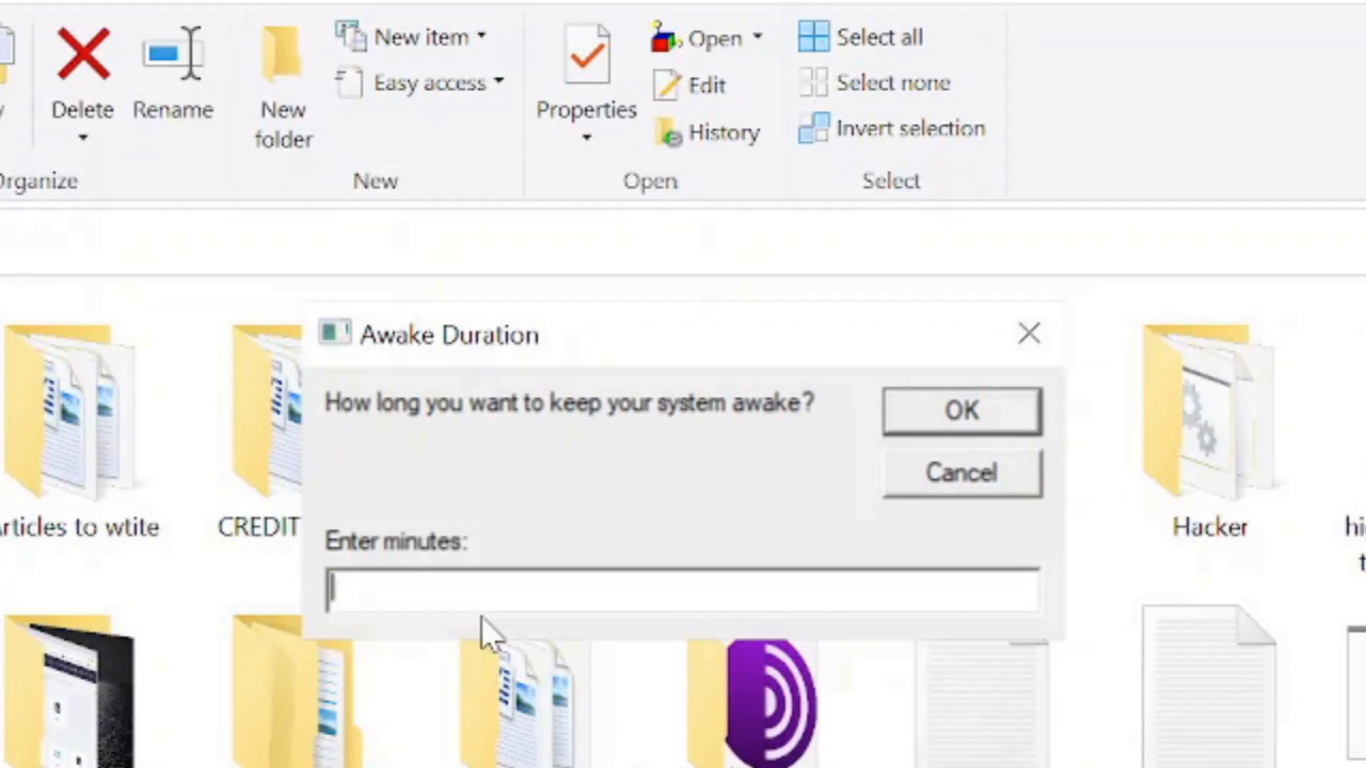
Enter a 1200-minute awake duration, correcting an extra zero, and confirm it
{"action": "type", "text": "120"}
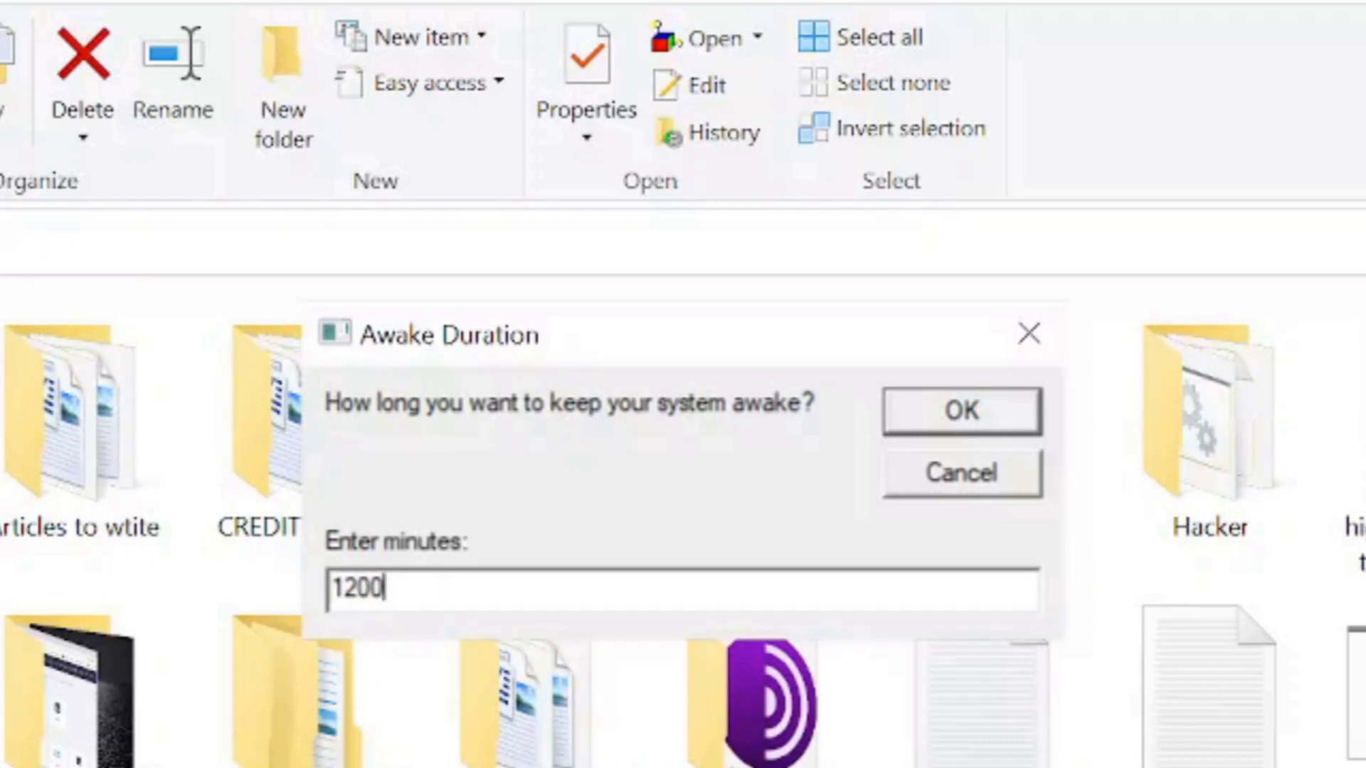
{"action": "type", "text": "0"}
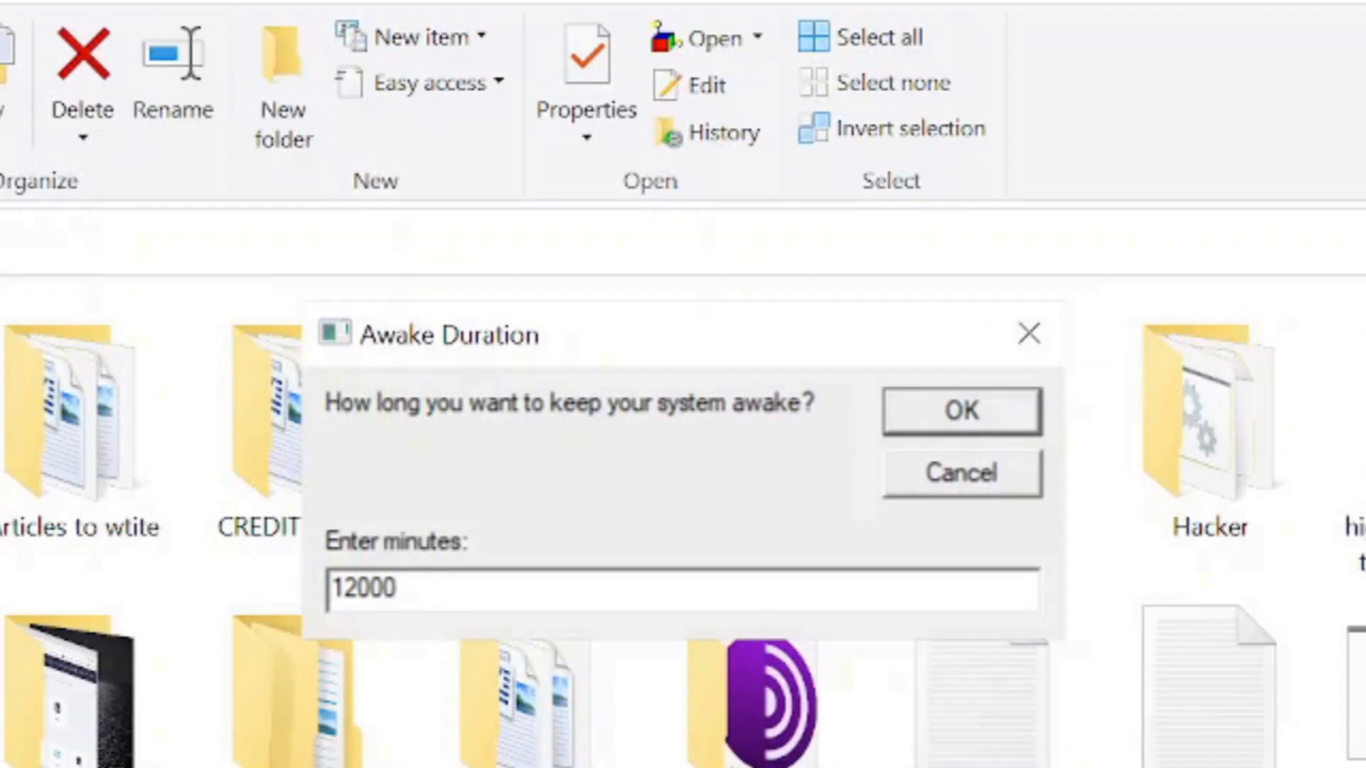
{"action": "key", "text": "Backspace"}
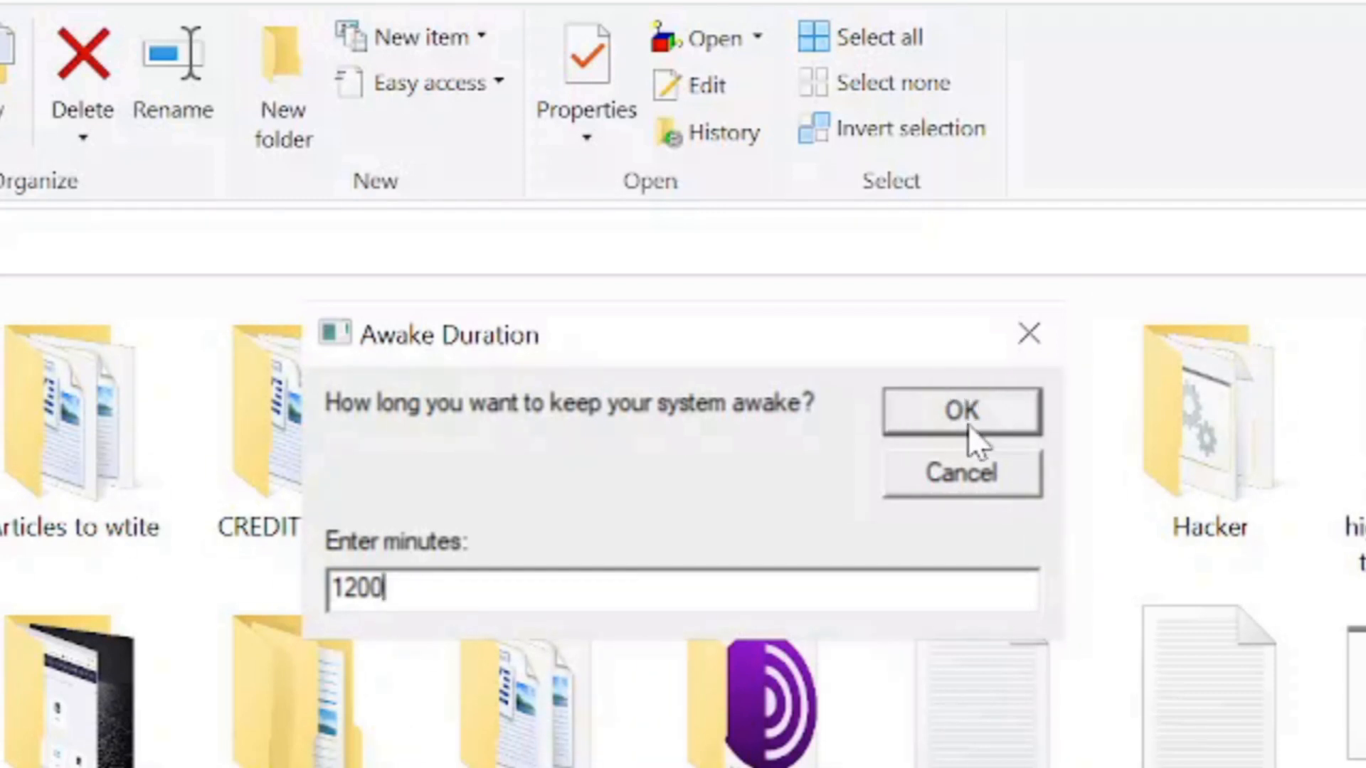
{"action": "left_click", "coordinate": [959, 410]}
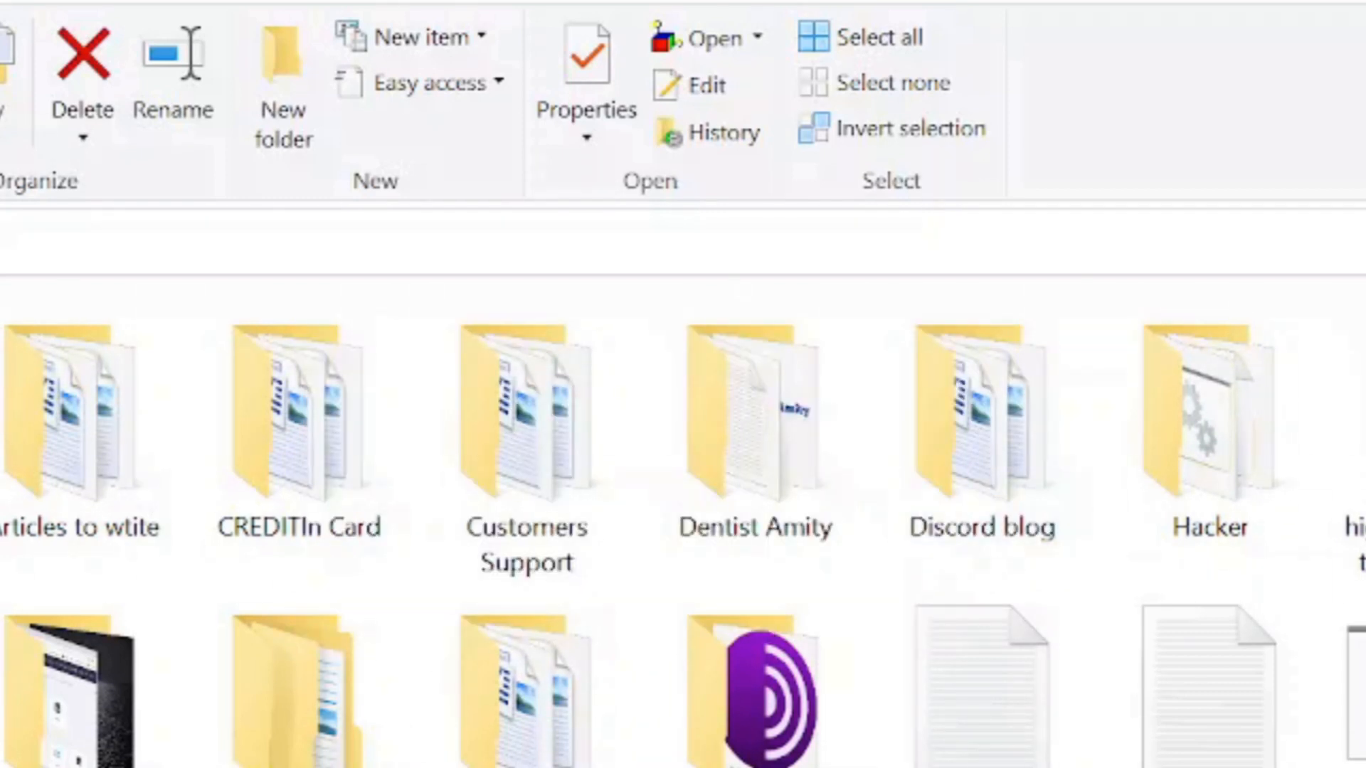